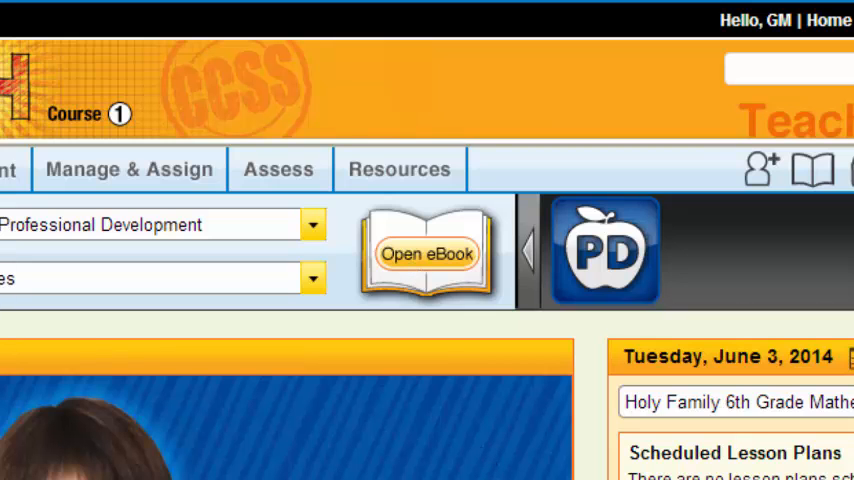
Launch the Course 1 teacher eBook from Teacher Center at the Ratios and Rates contents
{"action": "left_click", "coordinate": [426, 254]}
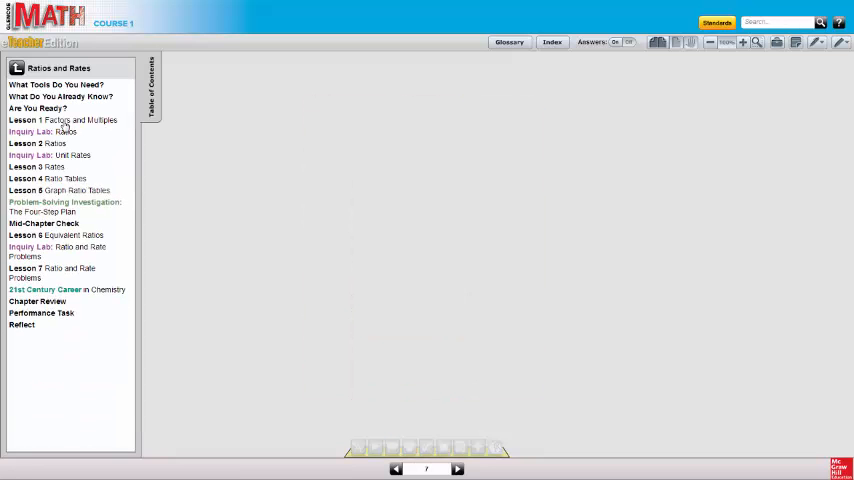
Go to Lesson 1, Factors and Multiples, from the table of contents
{"action": "left_click", "coordinate": [62, 120]}
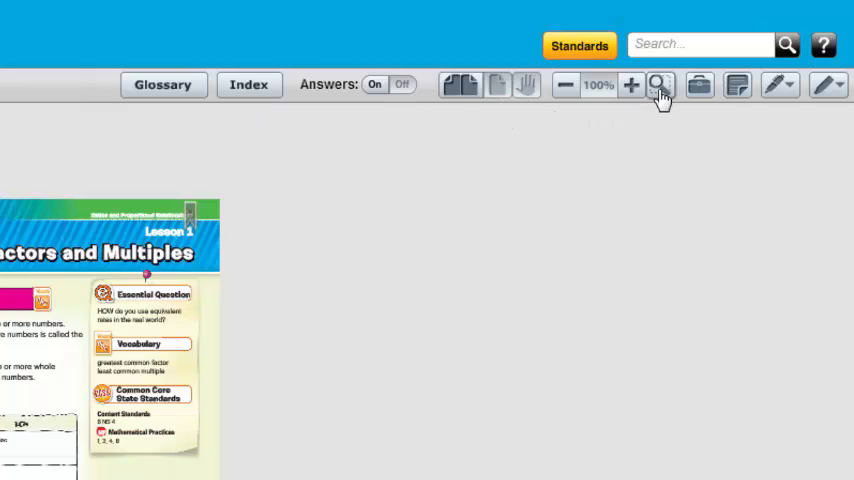
{"action": "mouse_move", "coordinate": [658, 84]}
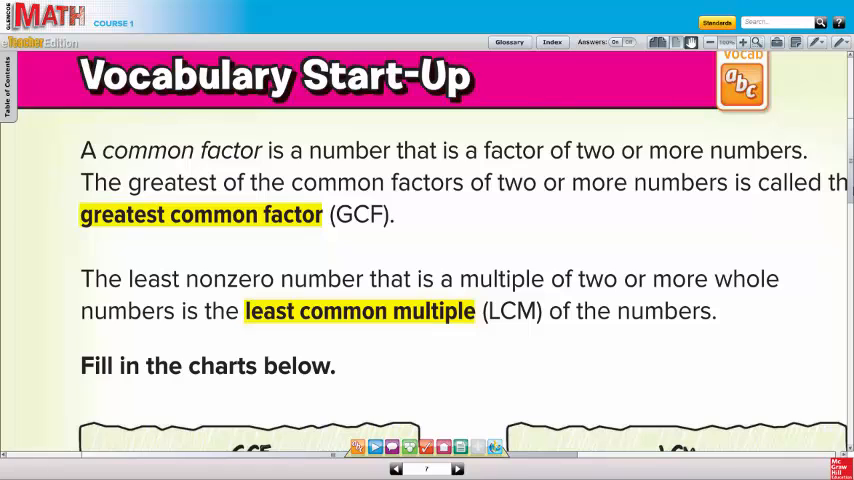
Scroll the Vocabulary Start-Up page down to the GCF and LCM fill-in charts
{"action": "scroll", "scroll_direction": "down", "scroll_amount": 3}
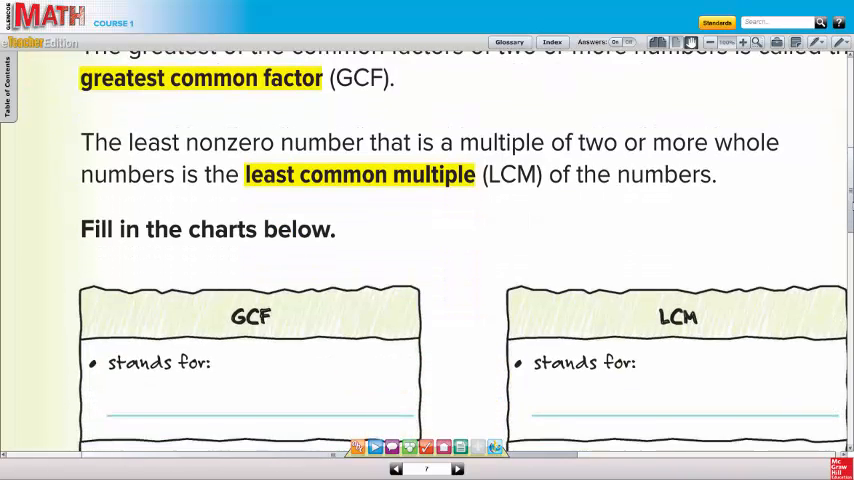
{"action": "scroll", "scroll_direction": "down", "scroll_amount": 3}
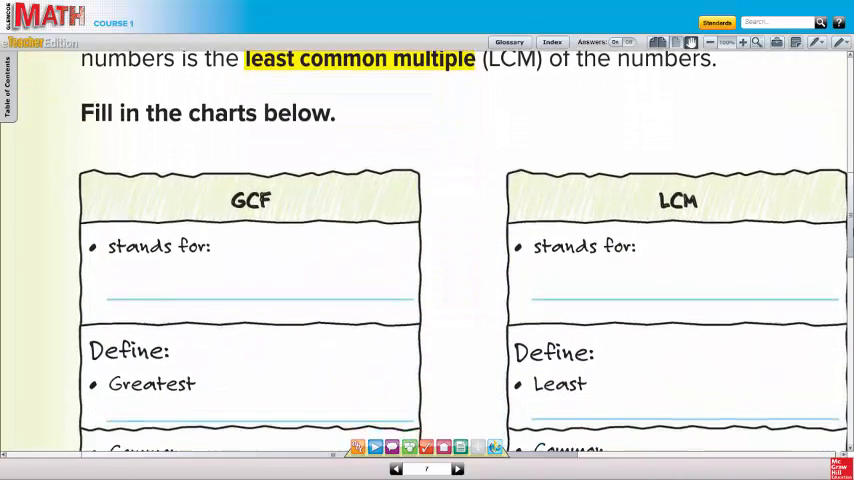
{"action": "scroll", "scroll_direction": "down", "scroll_amount": 3}
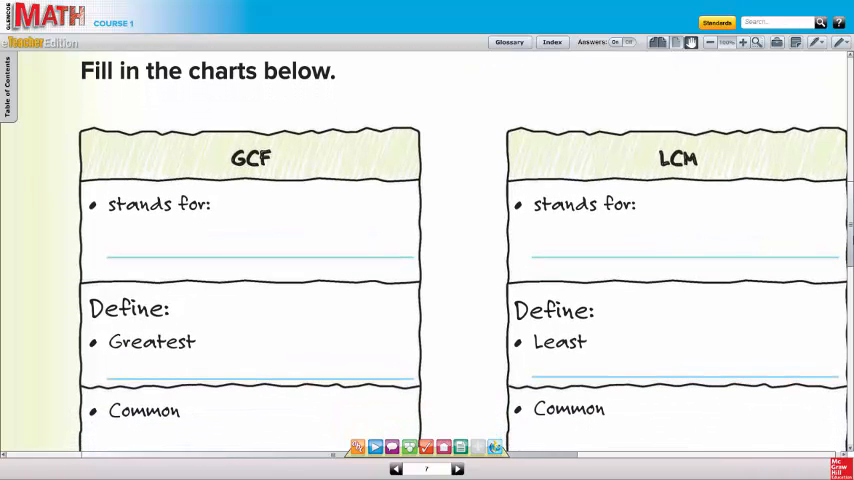
{"action": "mouse_move", "coordinate": [662, 80]}
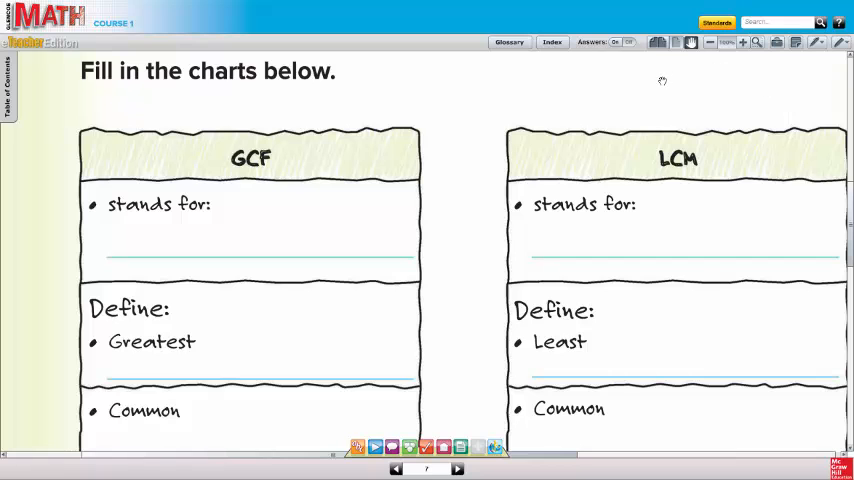
{"action": "mouse_move", "coordinate": [618, 60]}
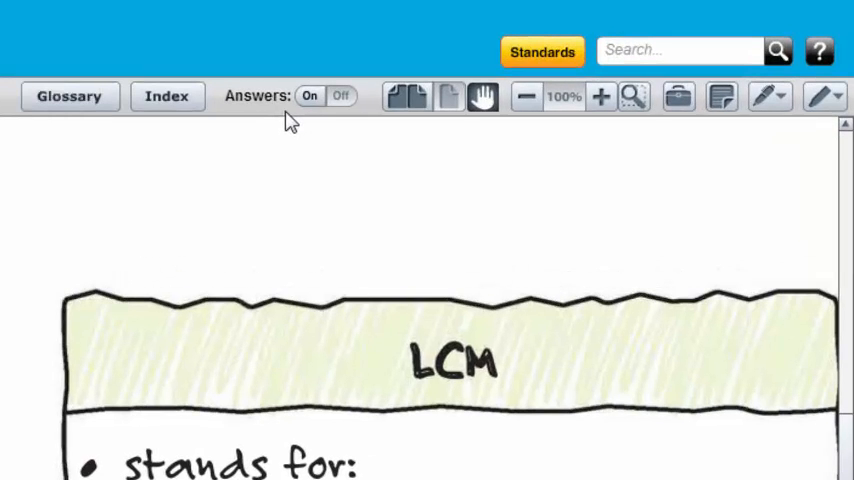
Turn Answers on and move down to the Real-World Link balloon problem
{"action": "left_click", "coordinate": [310, 96]}
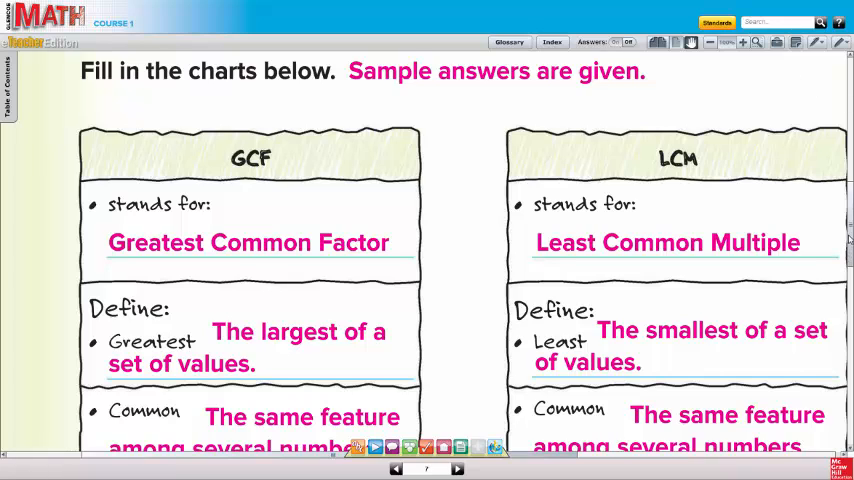
{"action": "scroll", "scroll_direction": "down", "scroll_amount": 3}
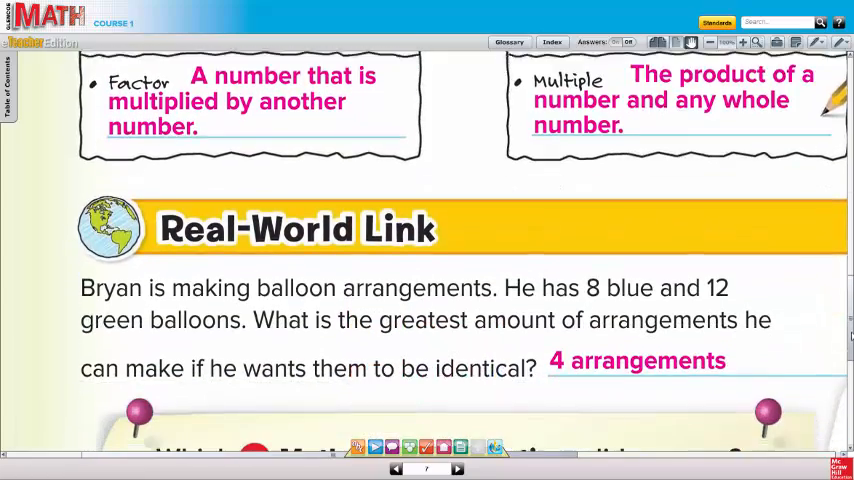
{"action": "scroll", "scroll_direction": "down", "scroll_amount": 3}
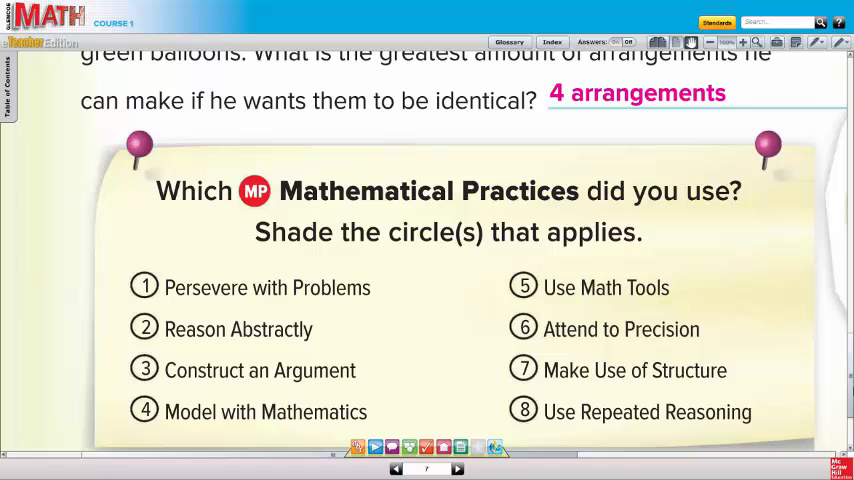
{"action": "mouse_move", "coordinate": [830, 40]}
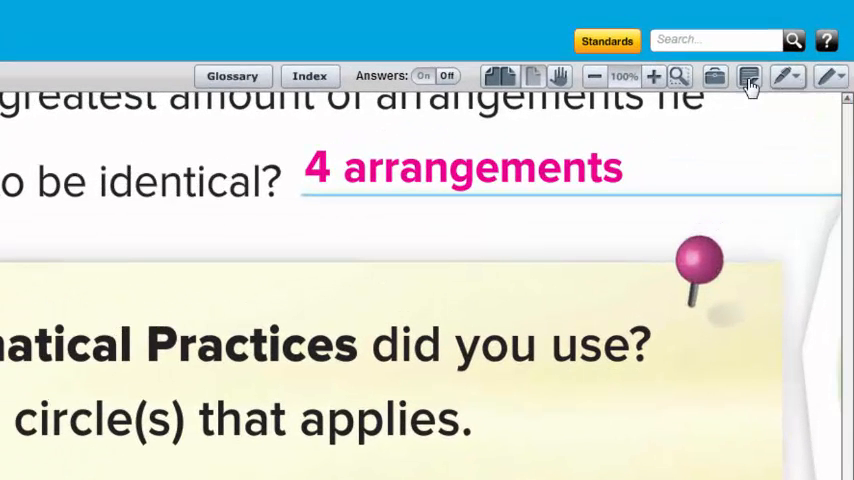
{"action": "mouse_move", "coordinate": [788, 76]}
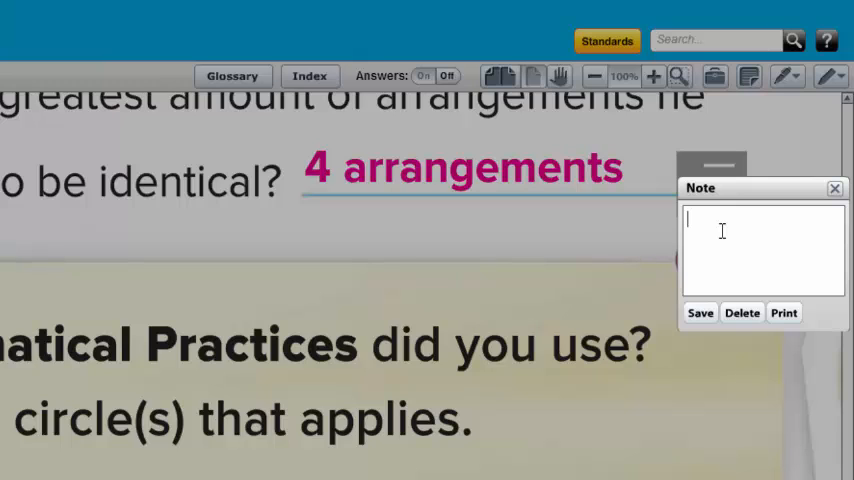
Write a sticky note reminding students to study this key concept for the test and save it
{"action": "type", "text": "stude"}
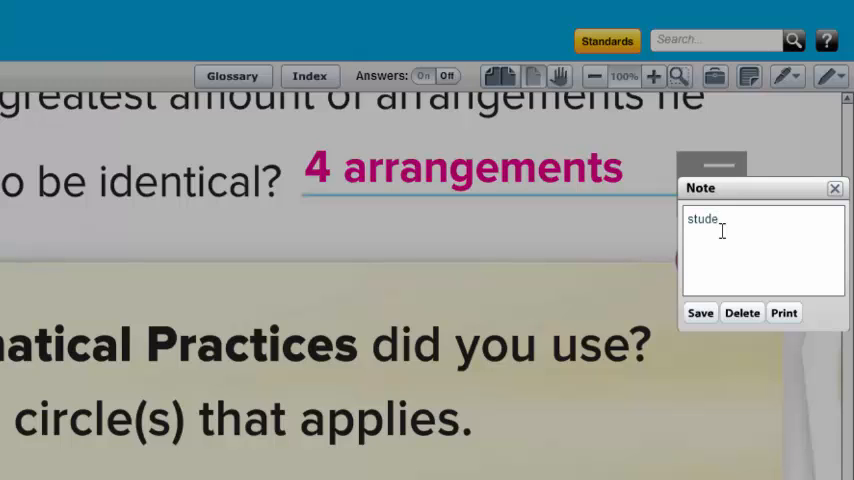
{"action": "type", "text": "y thi"}
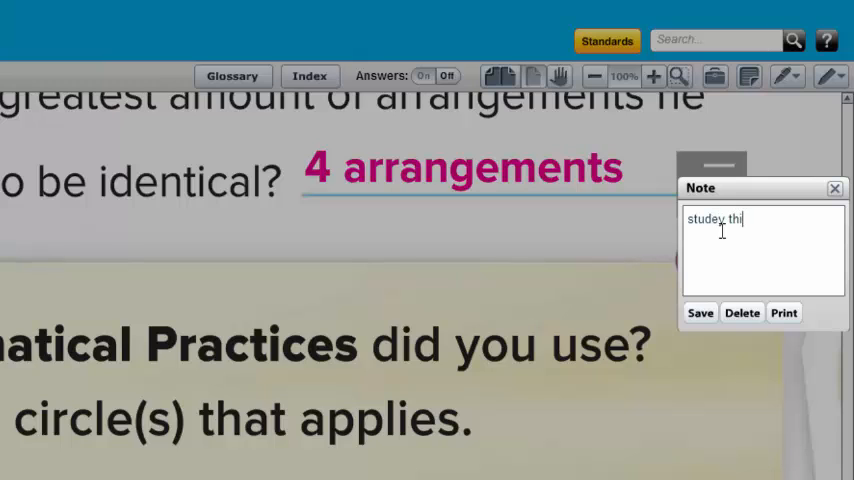
{"action": "type", "text": "key concept for th"}
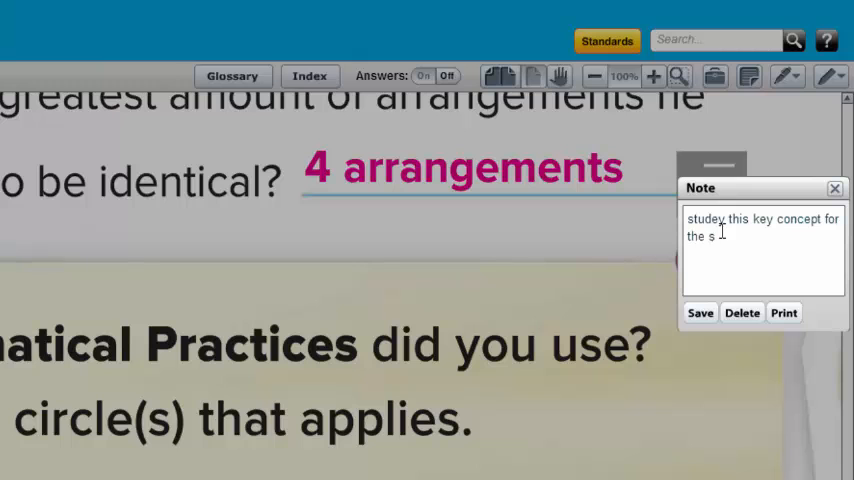
{"action": "type", "text": "est"}
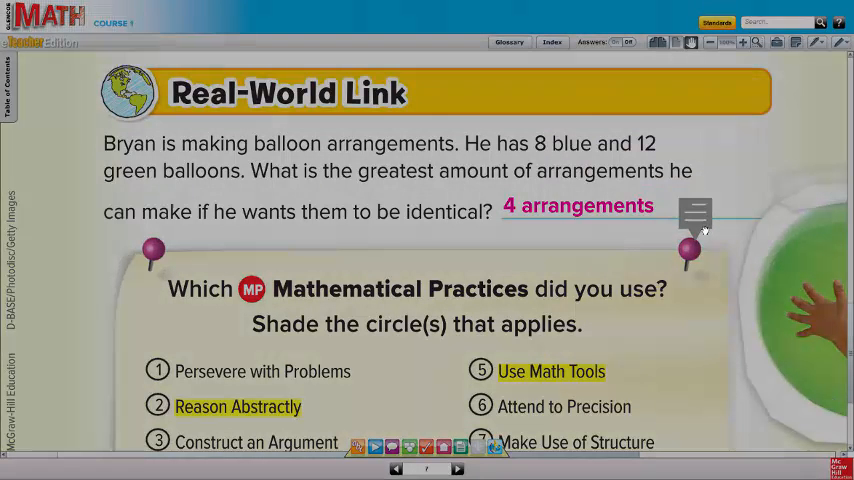
{"action": "left_click", "coordinate": [696, 216]}
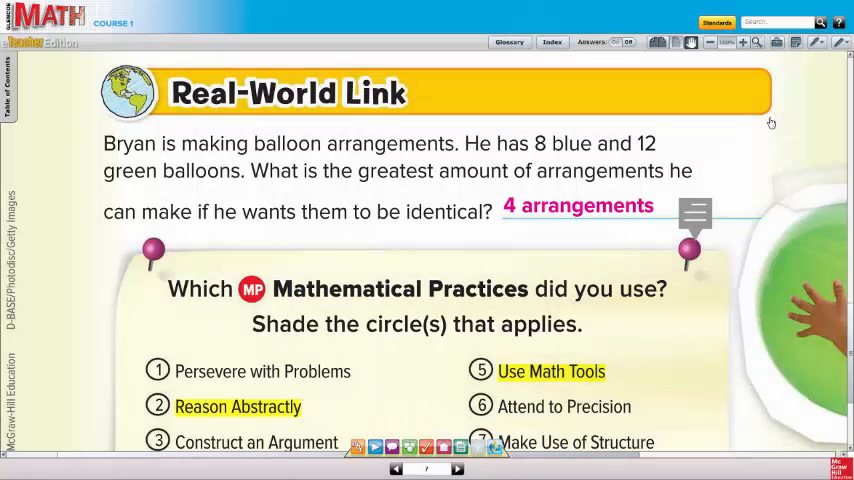
{"action": "mouse_move", "coordinate": [732, 204]}
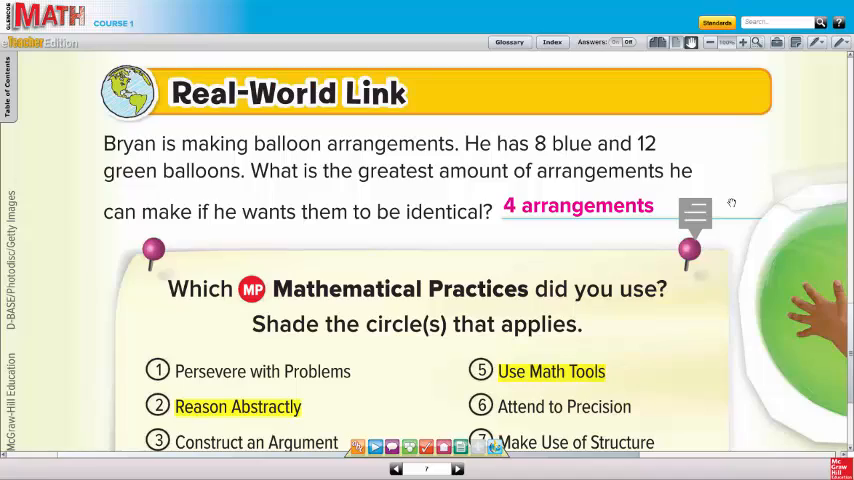
Switch from the noted balloon answer to the Teacher Center Resources tab
{"action": "left_click", "coordinate": [458, 468]}
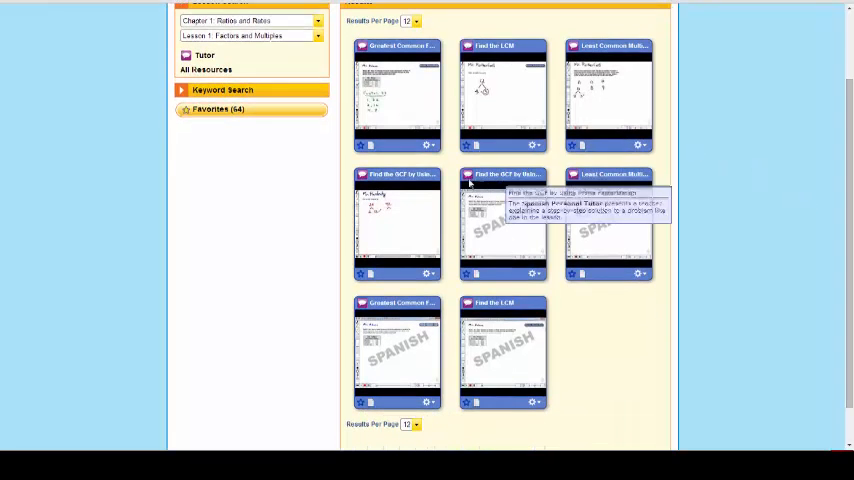
{"action": "mouse_move", "coordinate": [460, 150]}
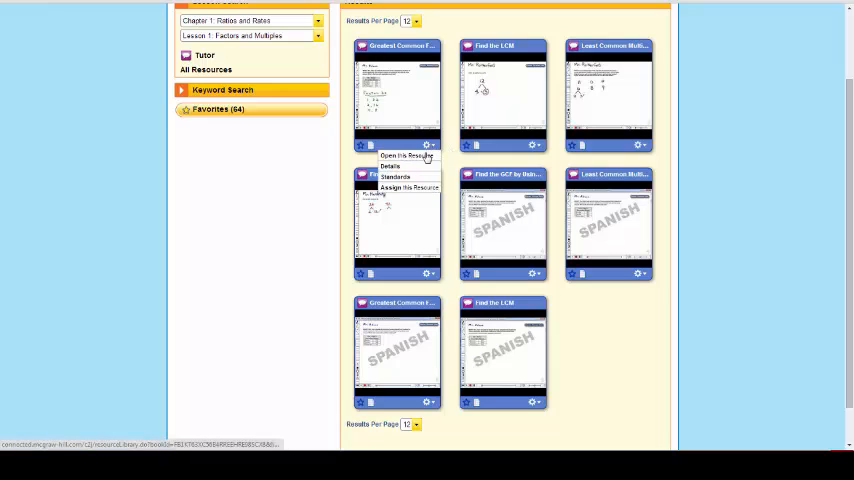
Dismiss the first tutor card's options and look through the remaining Lesson 1 tutors
{"action": "left_click", "coordinate": [392, 156]}
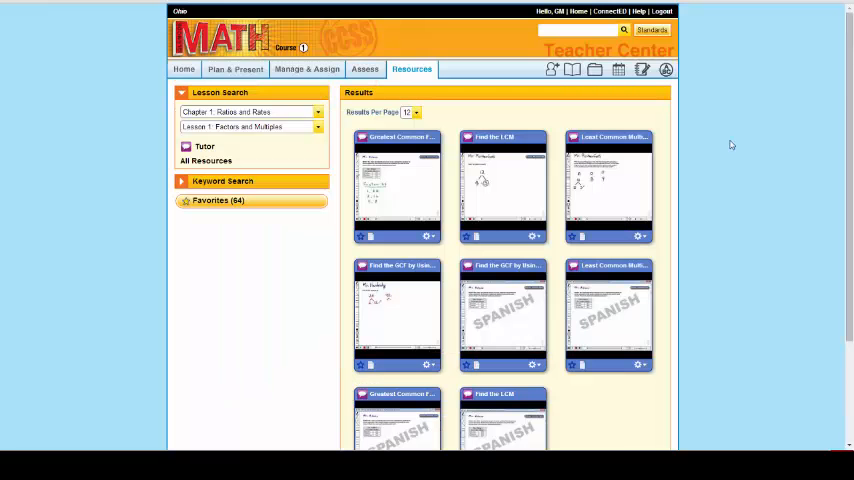
{"action": "mouse_move", "coordinate": [450, 188]}
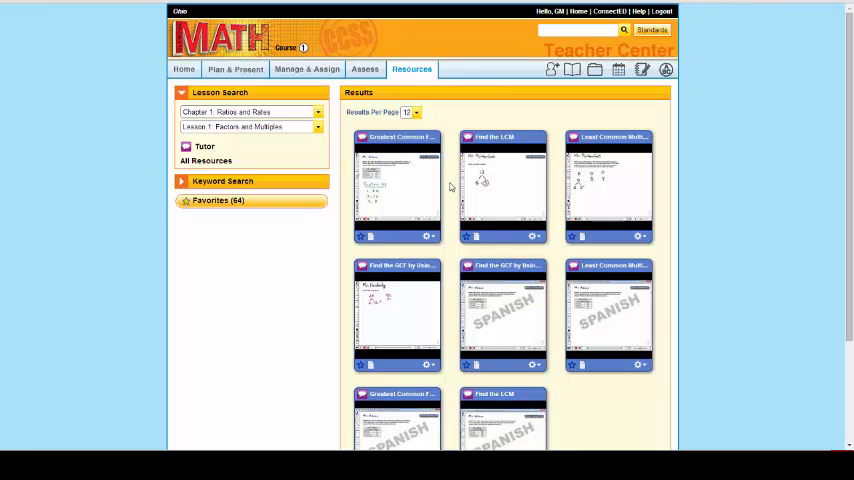
{"action": "scroll", "scroll_direction": "down", "scroll_amount": 3}
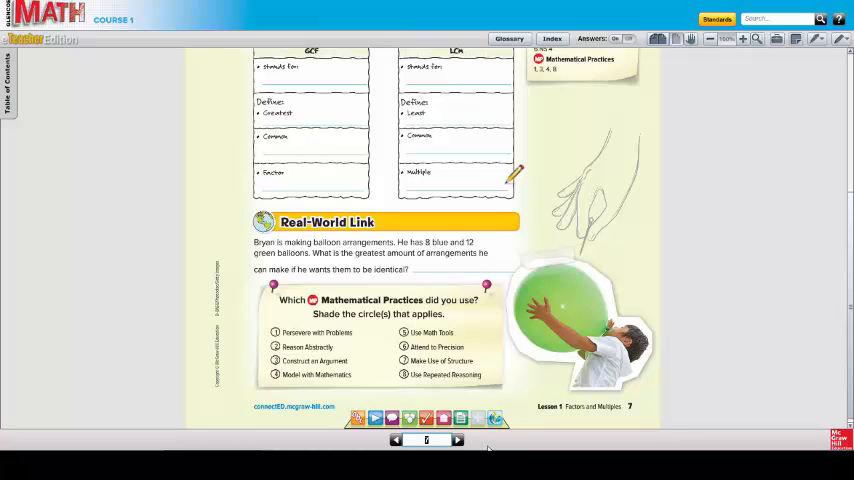
{"action": "mouse_move", "coordinate": [492, 440]}
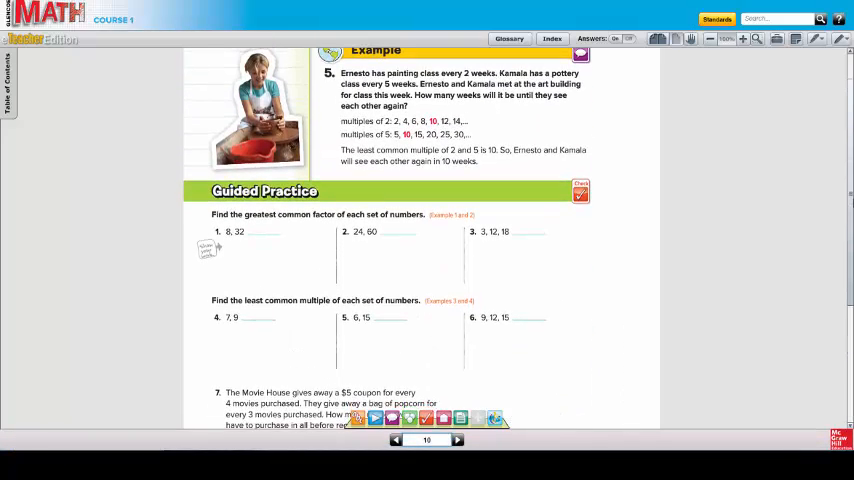
Move from page 7 to the Guided Practice on page 10 and turn Answers on
{"action": "scroll", "scroll_direction": "down", "scroll_amount": 3}
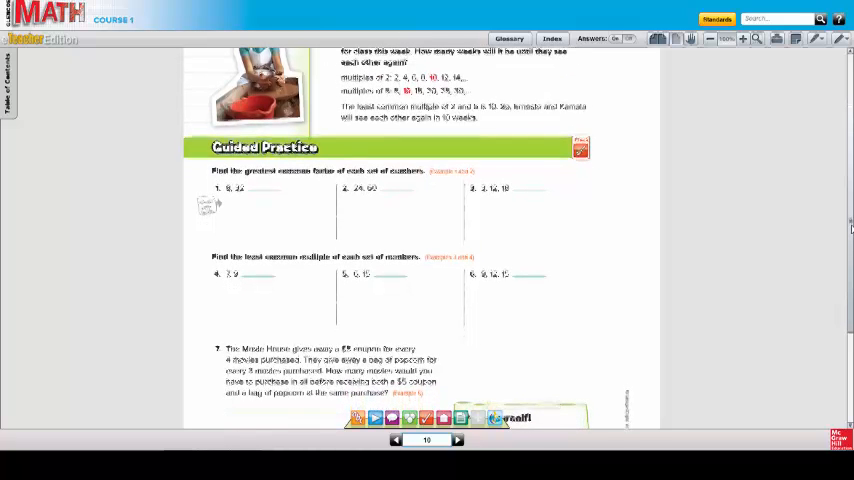
{"action": "scroll", "scroll_direction": "down", "scroll_amount": 3}
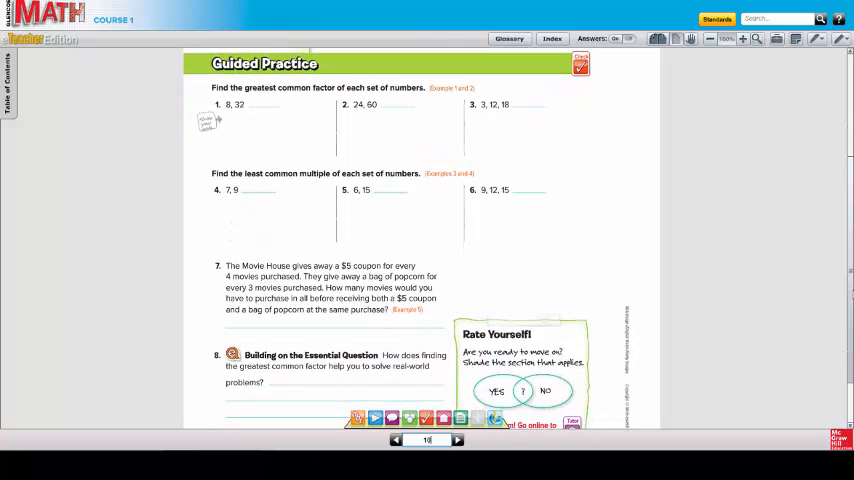
{"action": "scroll", "scroll_direction": "down", "scroll_amount": 3}
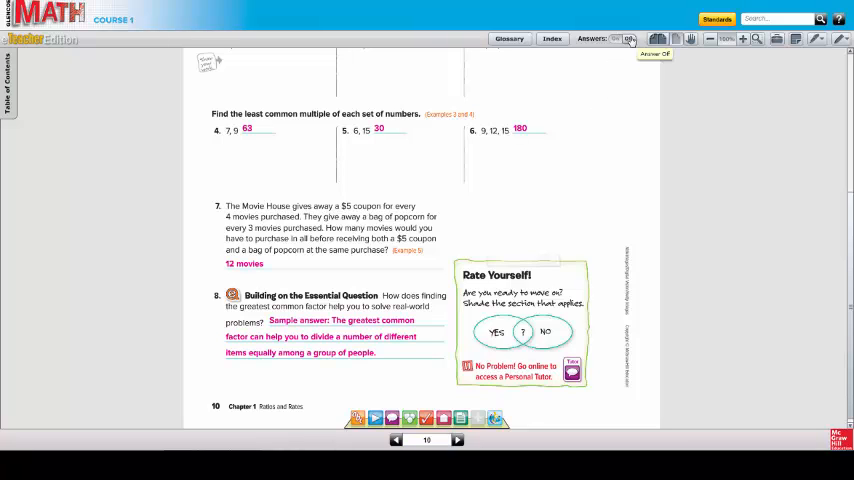
{"action": "left_click", "coordinate": [628, 38]}
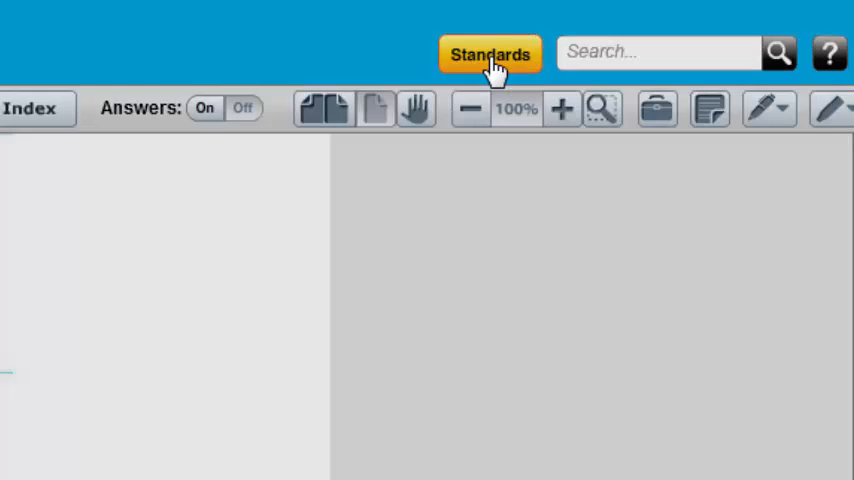
Show standard 6.NS.4 for Lesson 1-1 in the State Standards tracker
{"action": "left_click", "coordinate": [490, 52]}
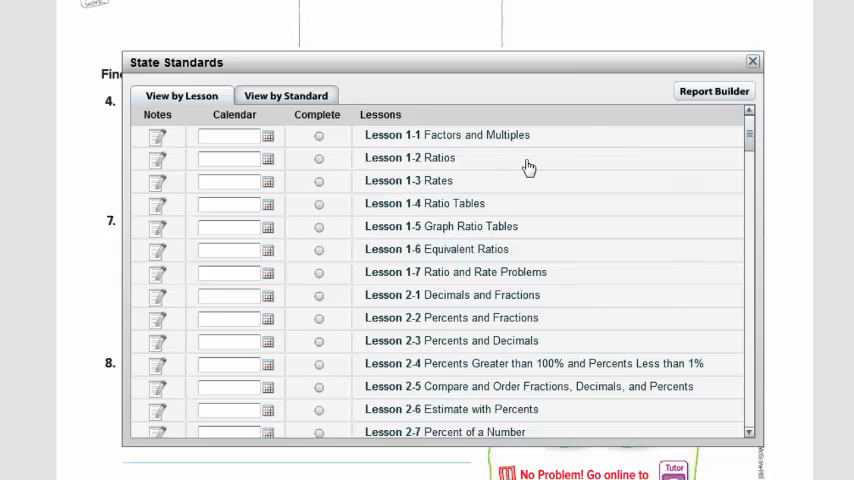
{"action": "left_click", "coordinate": [446, 136]}
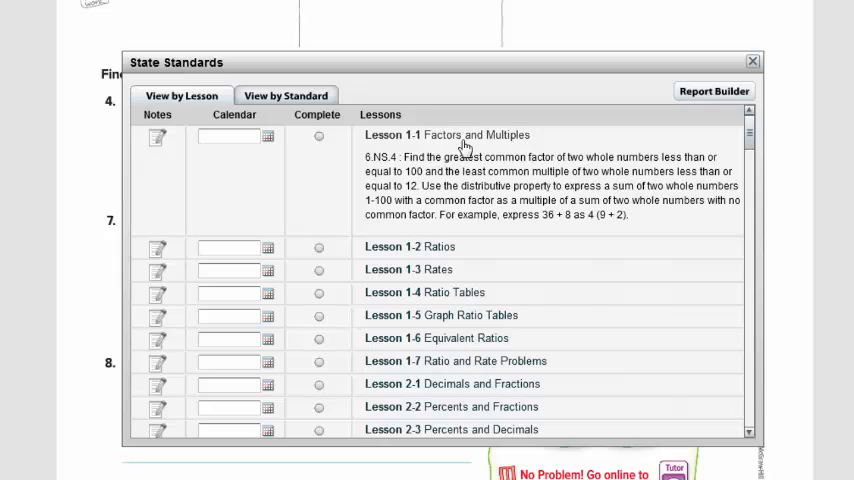
{"action": "mouse_move", "coordinate": [620, 92]}
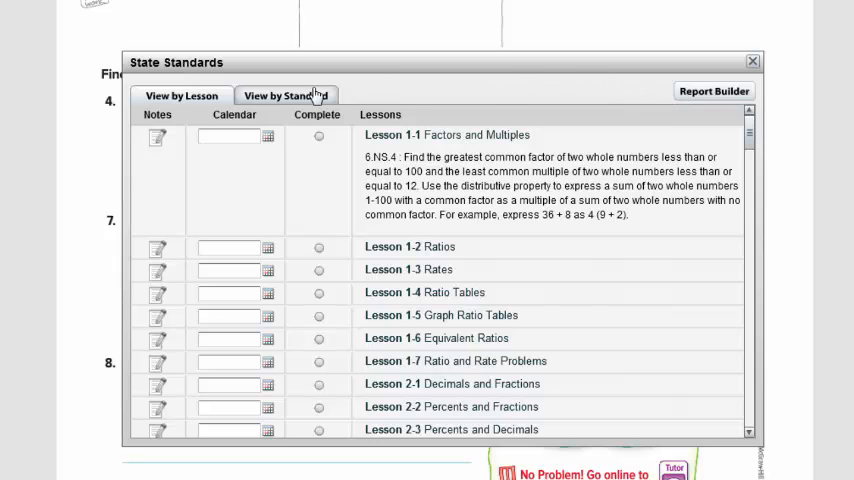
View by standard, reveal the lesson covering 6.RP.3d, then close the tracker
{"action": "left_click", "coordinate": [286, 96]}
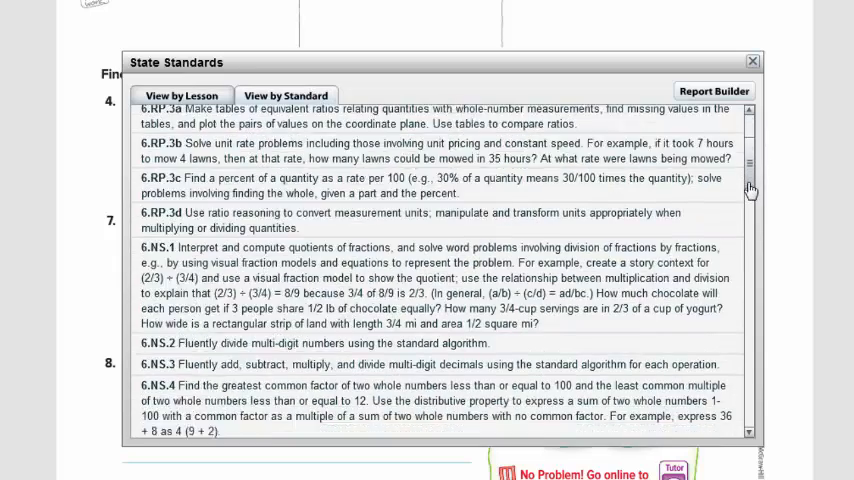
{"action": "scroll", "scroll_direction": "down", "scroll_amount": 3}
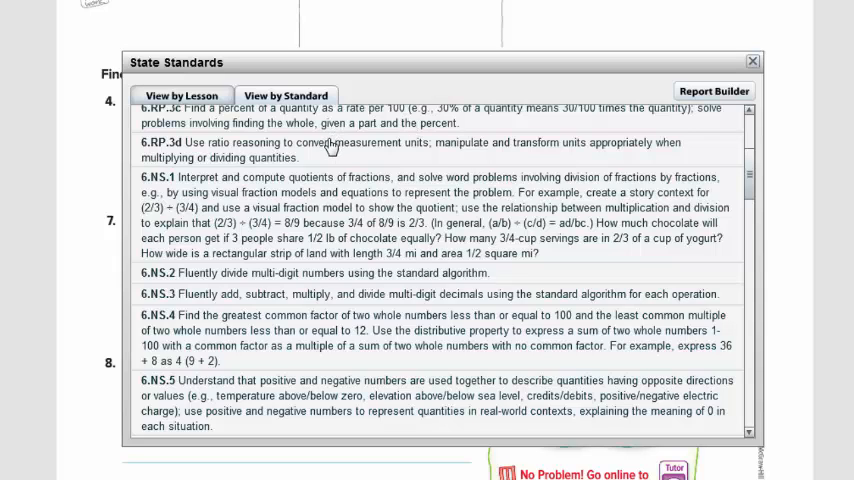
{"action": "left_click", "coordinate": [320, 150]}
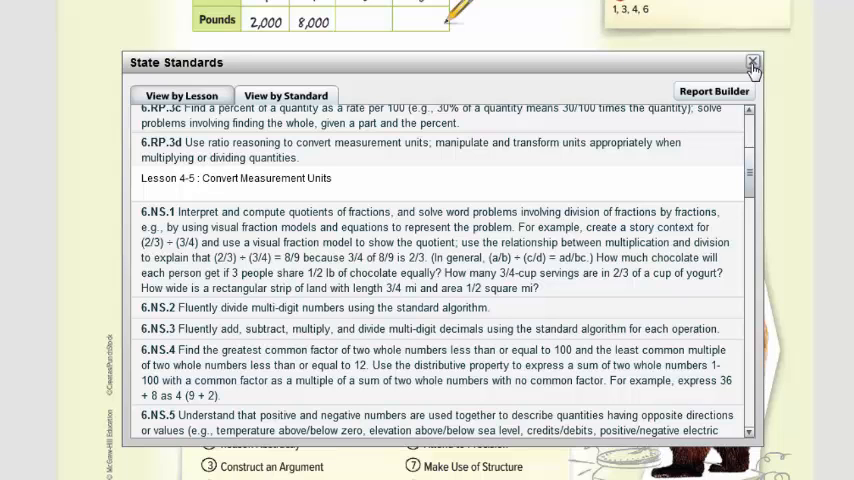
{"action": "left_click", "coordinate": [752, 64]}
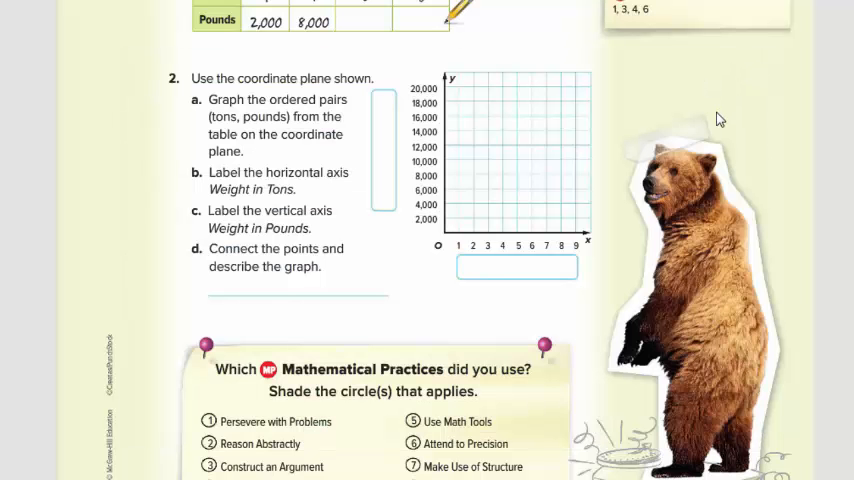